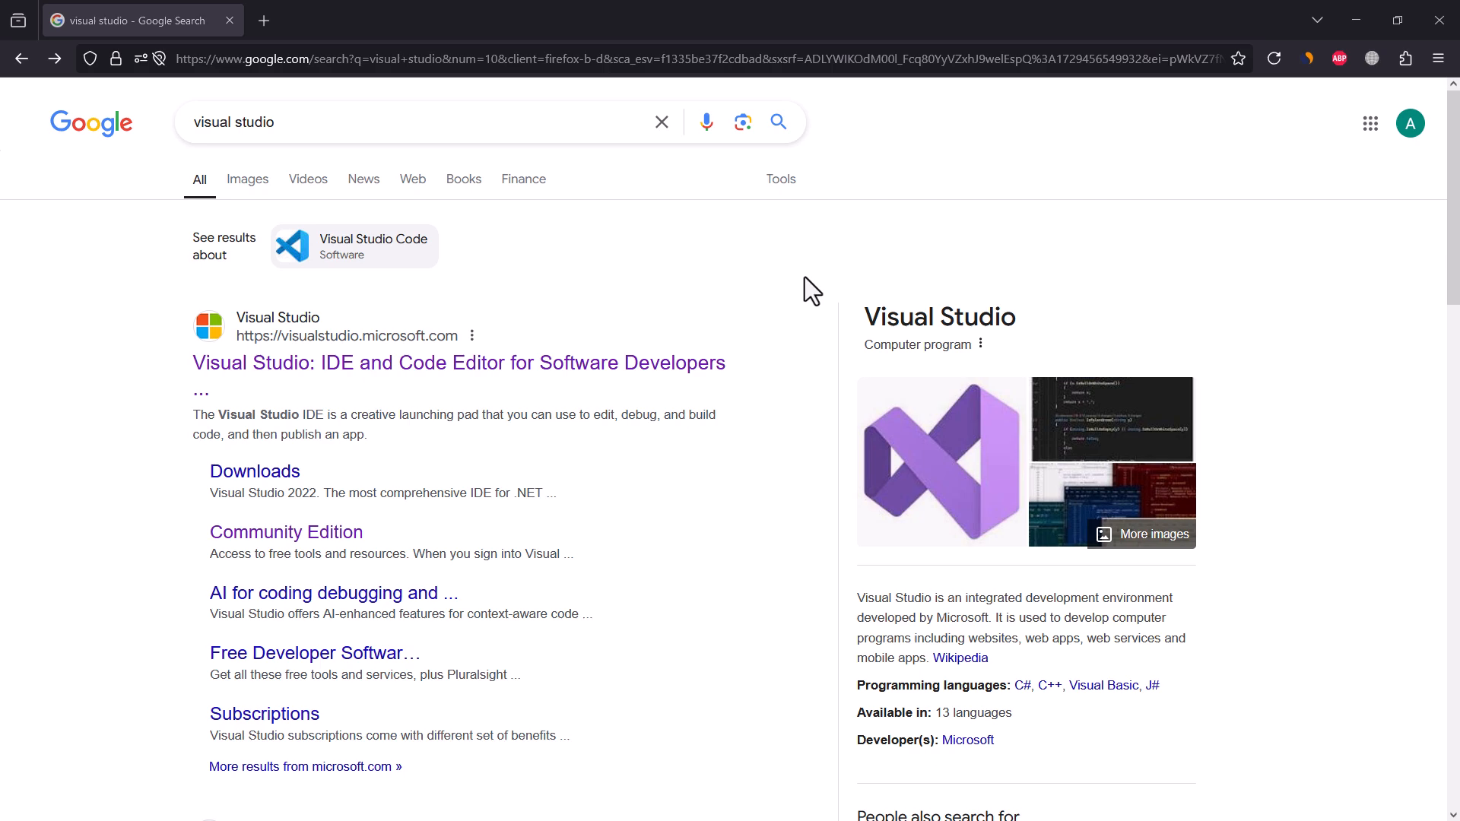
# Open visualstudio.microsoft.com from Google and show the Community, Professional and Enterprise 2022 download options.
pyautogui.click(457, 362)
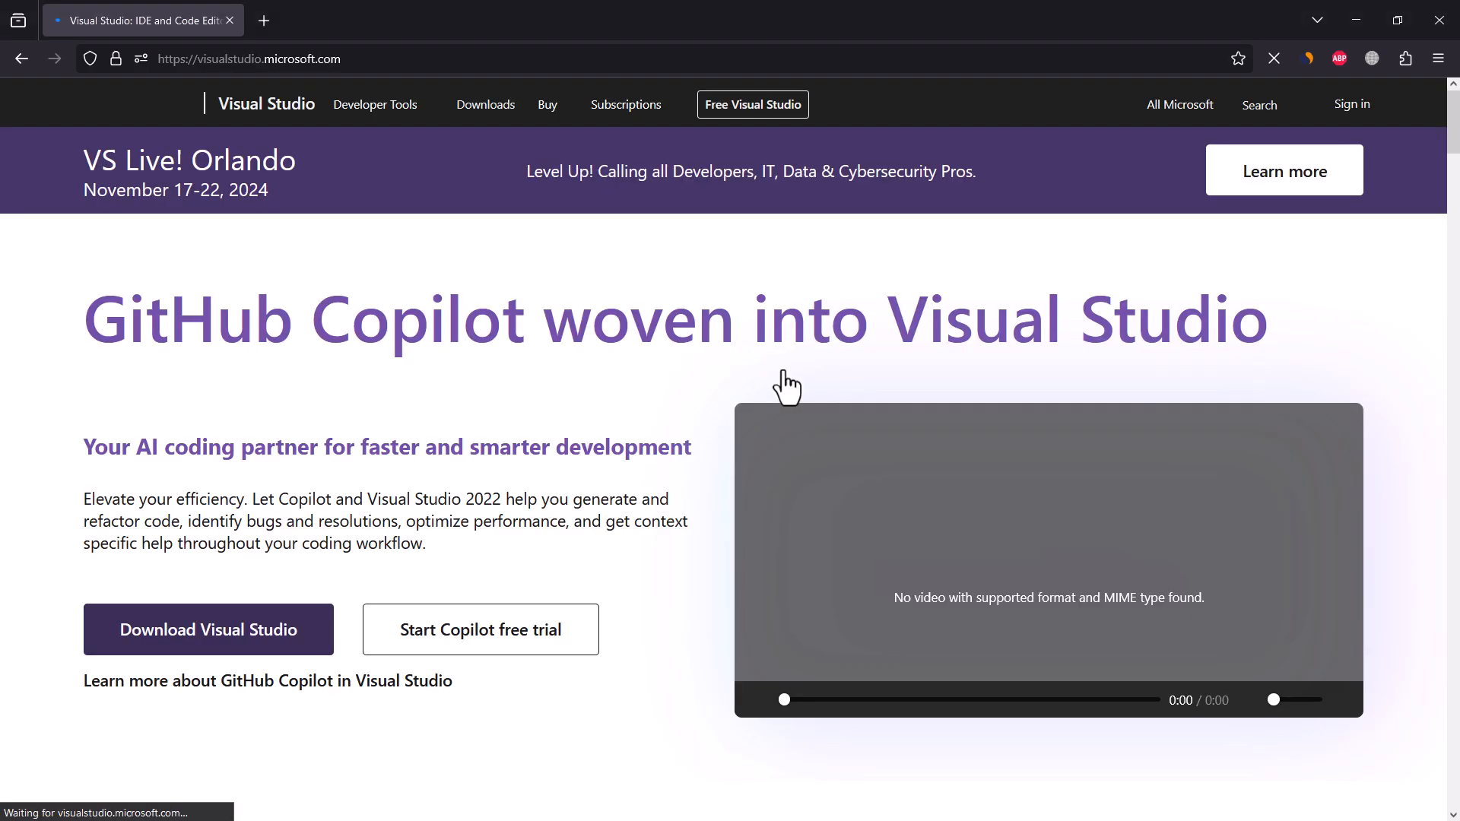
pyautogui.scroll(-3)
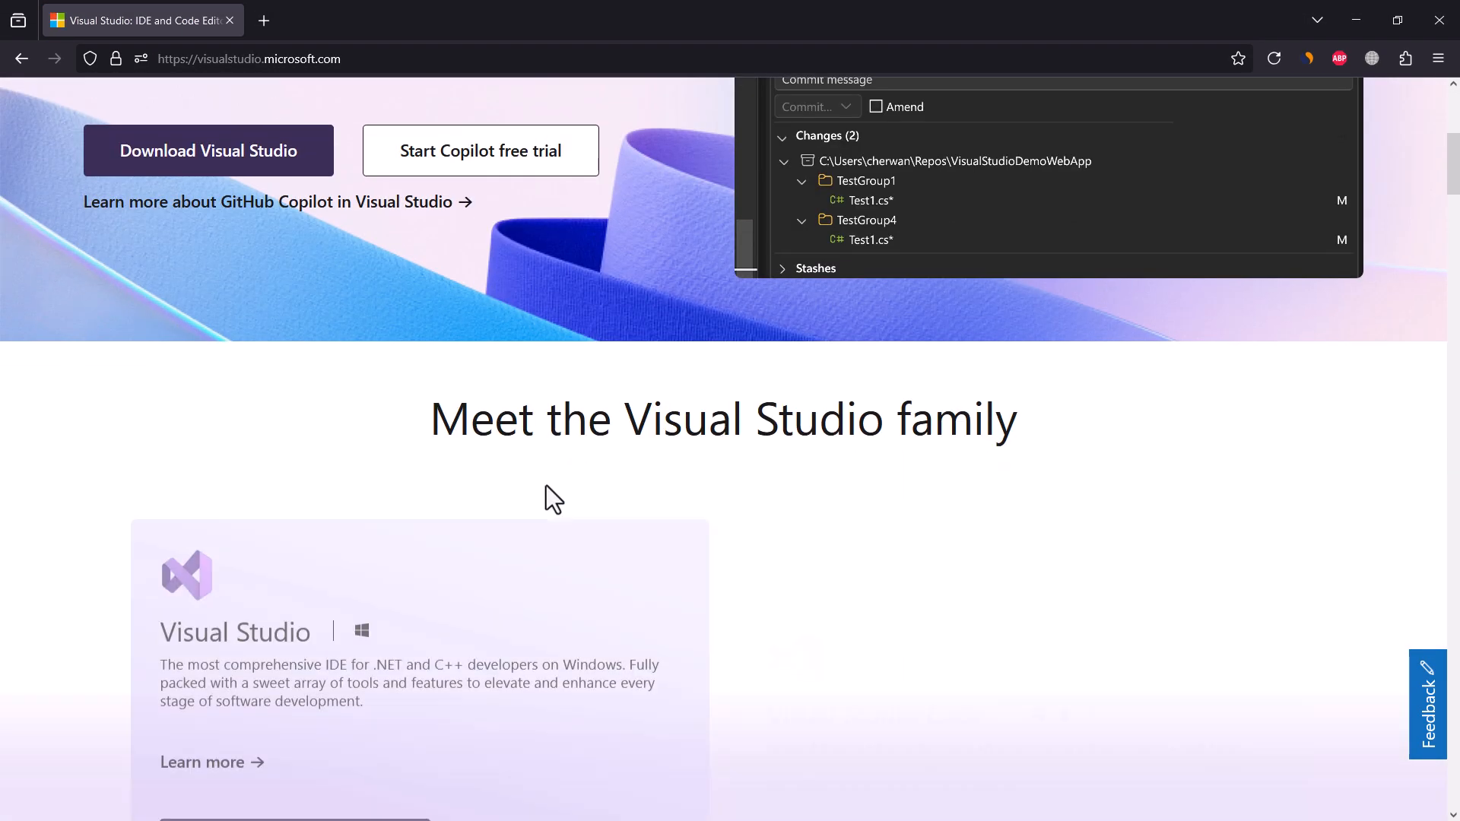
pyautogui.click(293, 601)
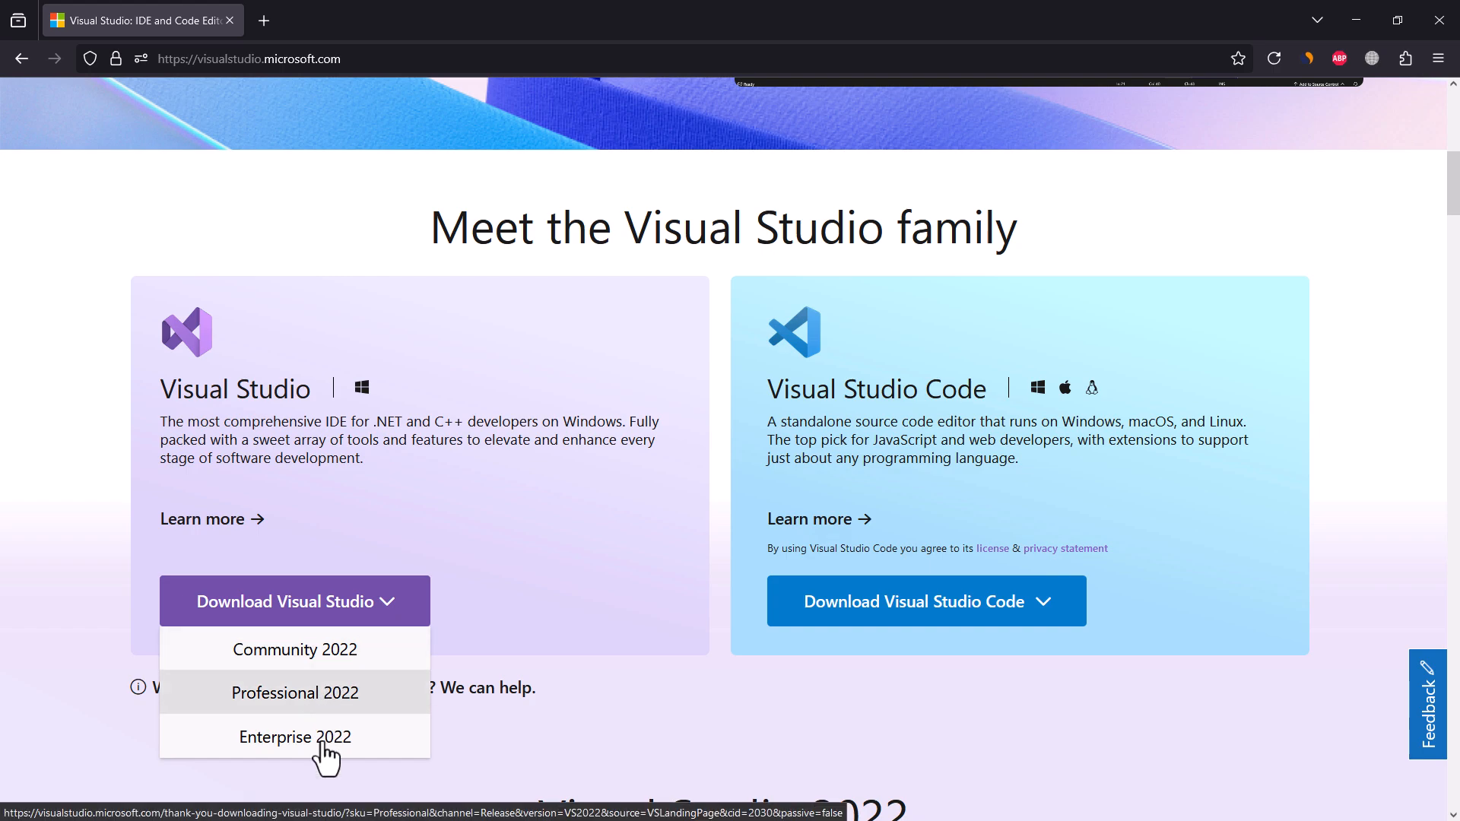
pyautogui.moveTo(312, 661)
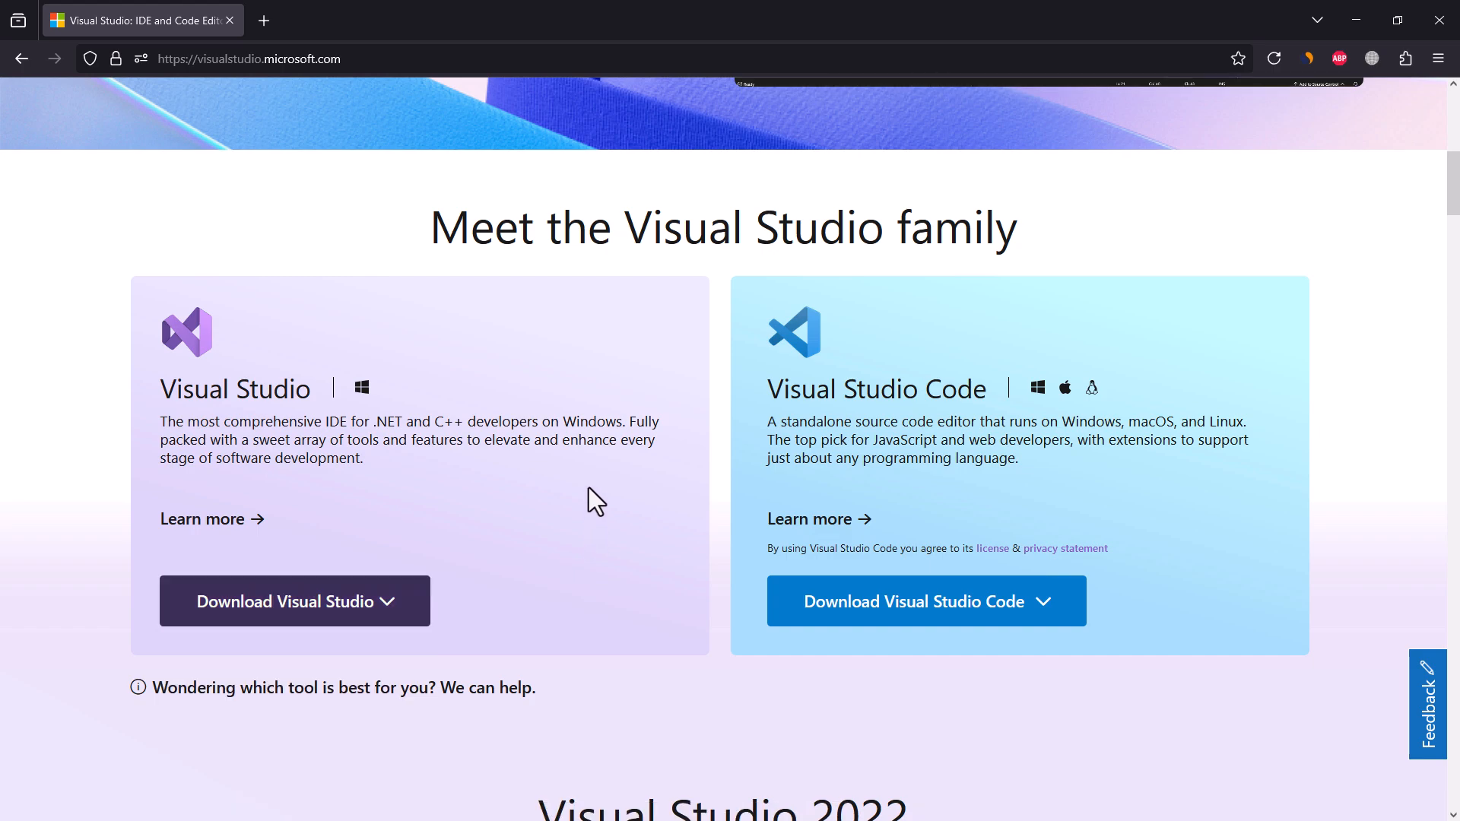
# Search 'insta' in Windows Start and launch Visual Studio Installer to modify Enterprise 2022.
pyautogui.write('insta')
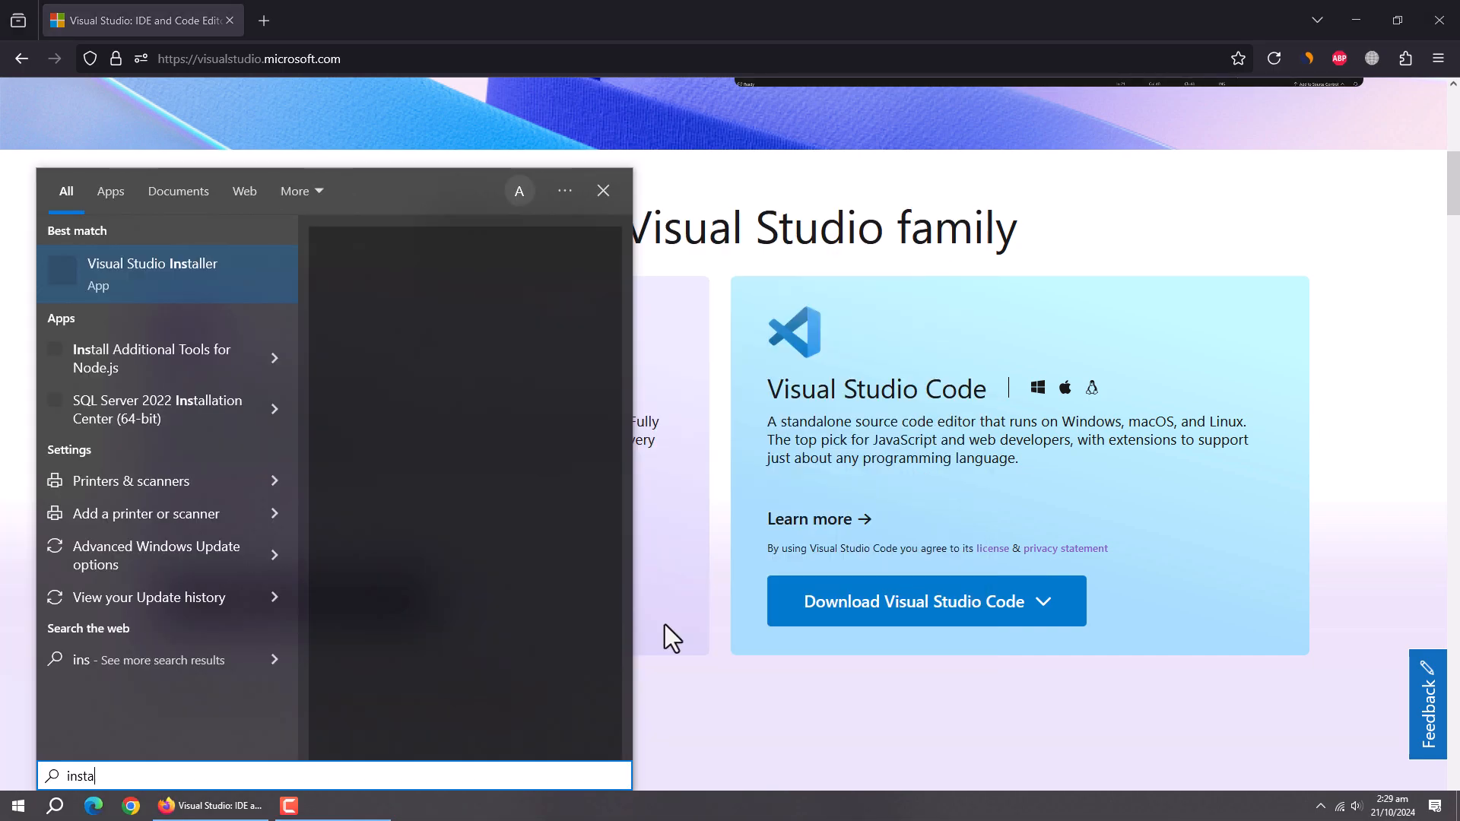
pyautogui.click(155, 273)
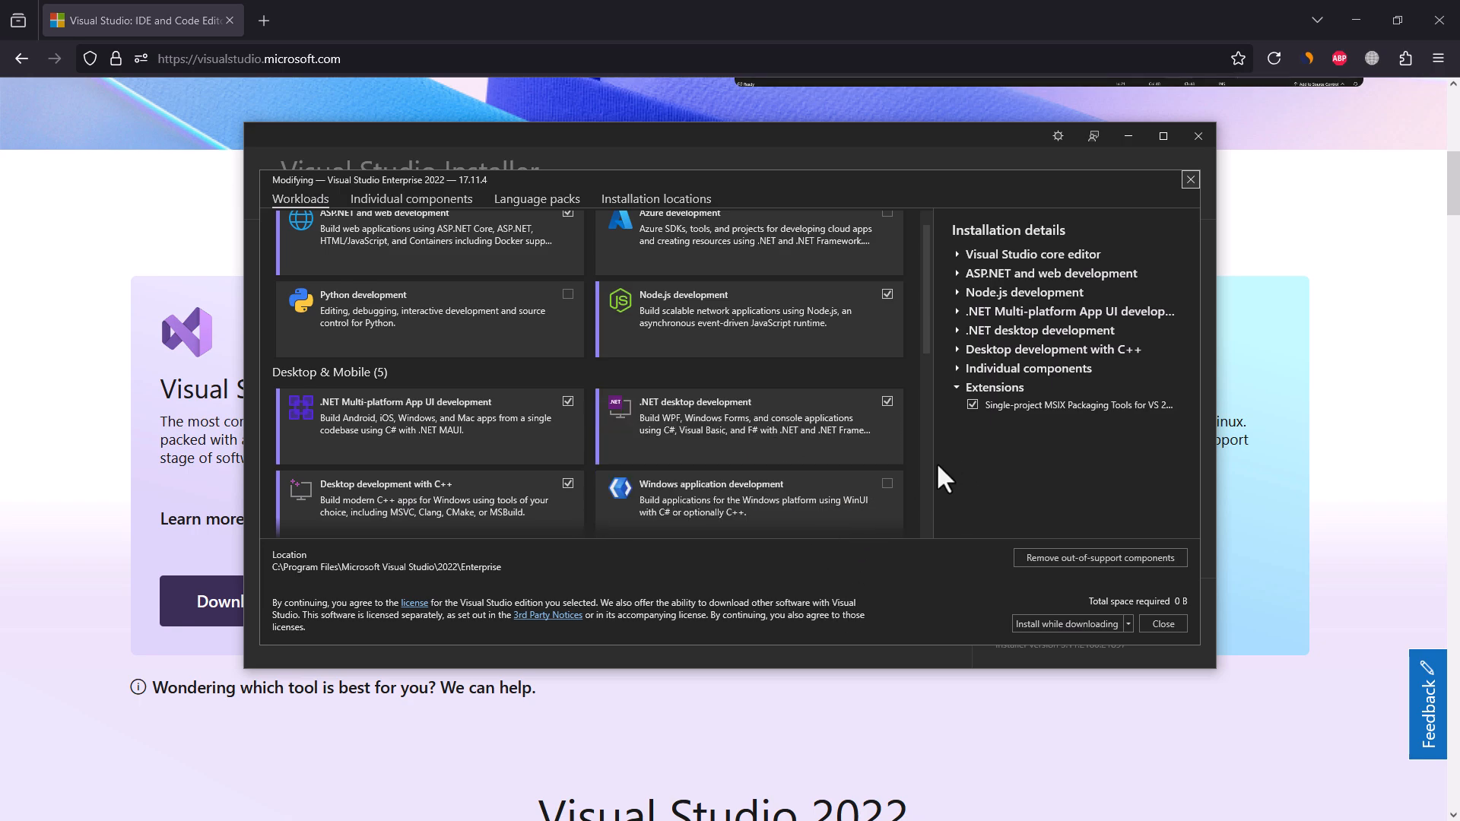
# Create ConsoleApp1 from the Console App (.NET Framework) template targeting .NET Framework 4.8.1.
pyautogui.click(1161, 623)
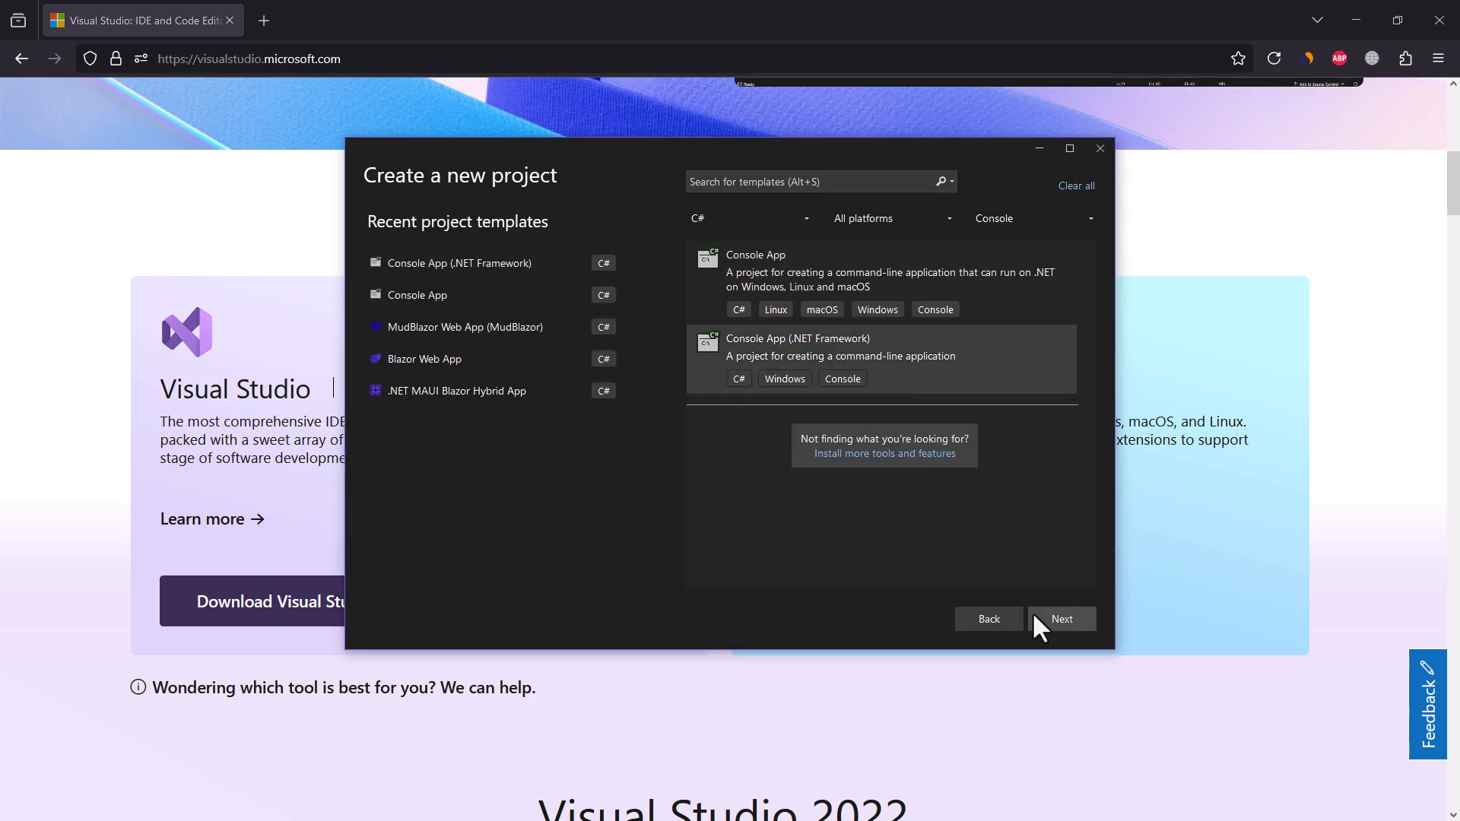
pyautogui.click(1061, 619)
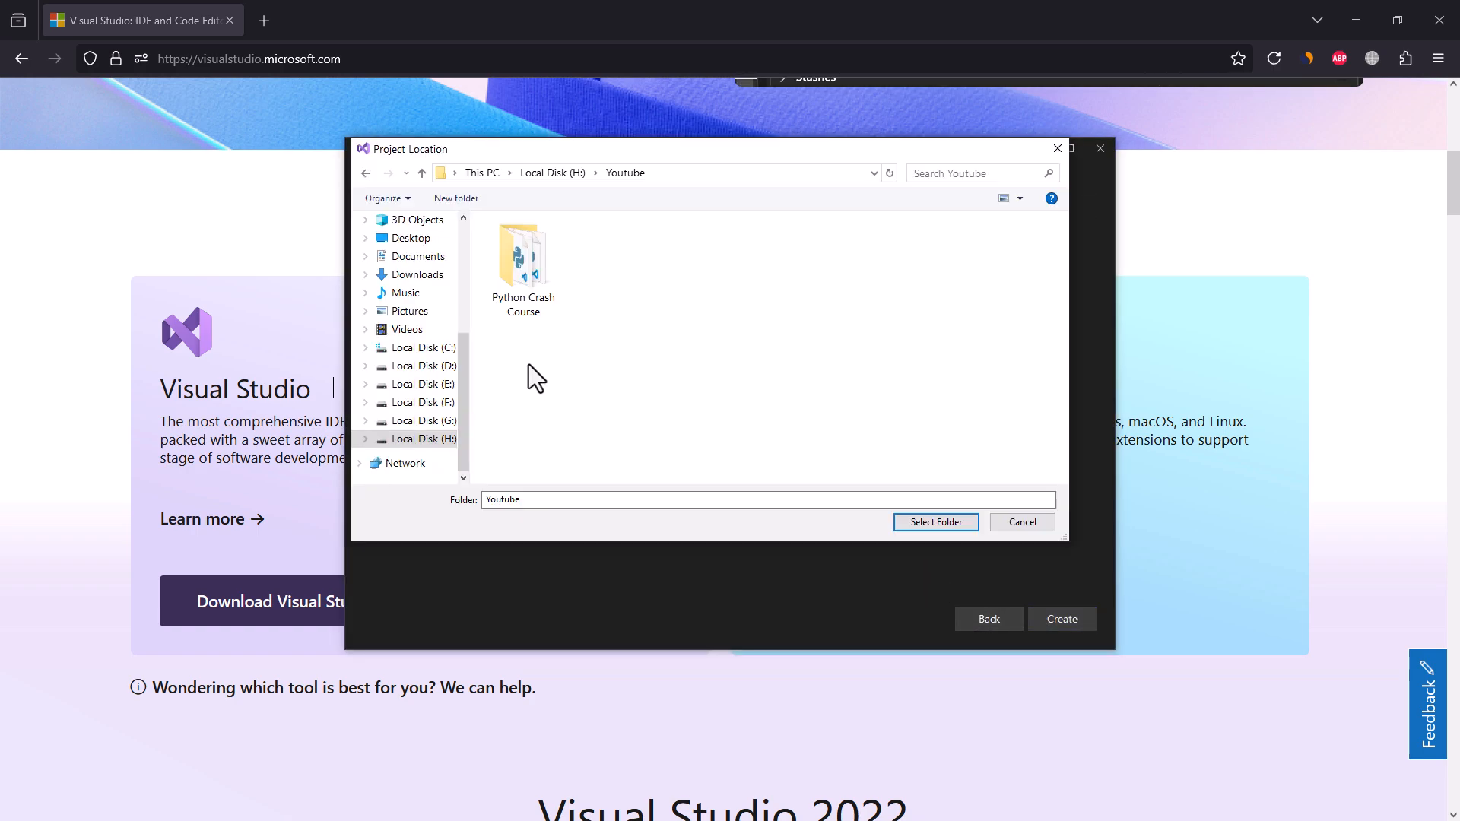
pyautogui.click(456, 198)
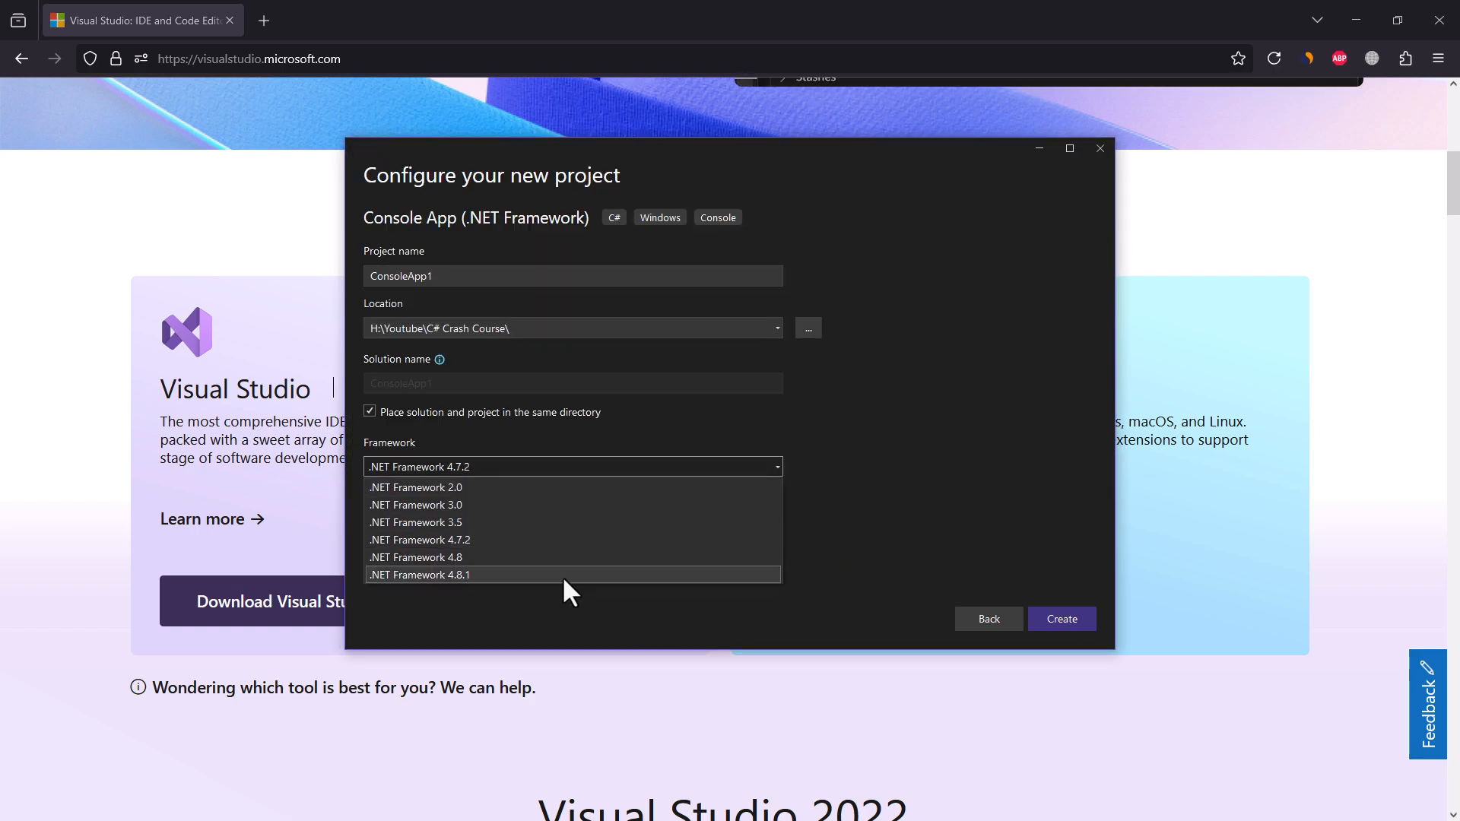
pyautogui.click(420, 575)
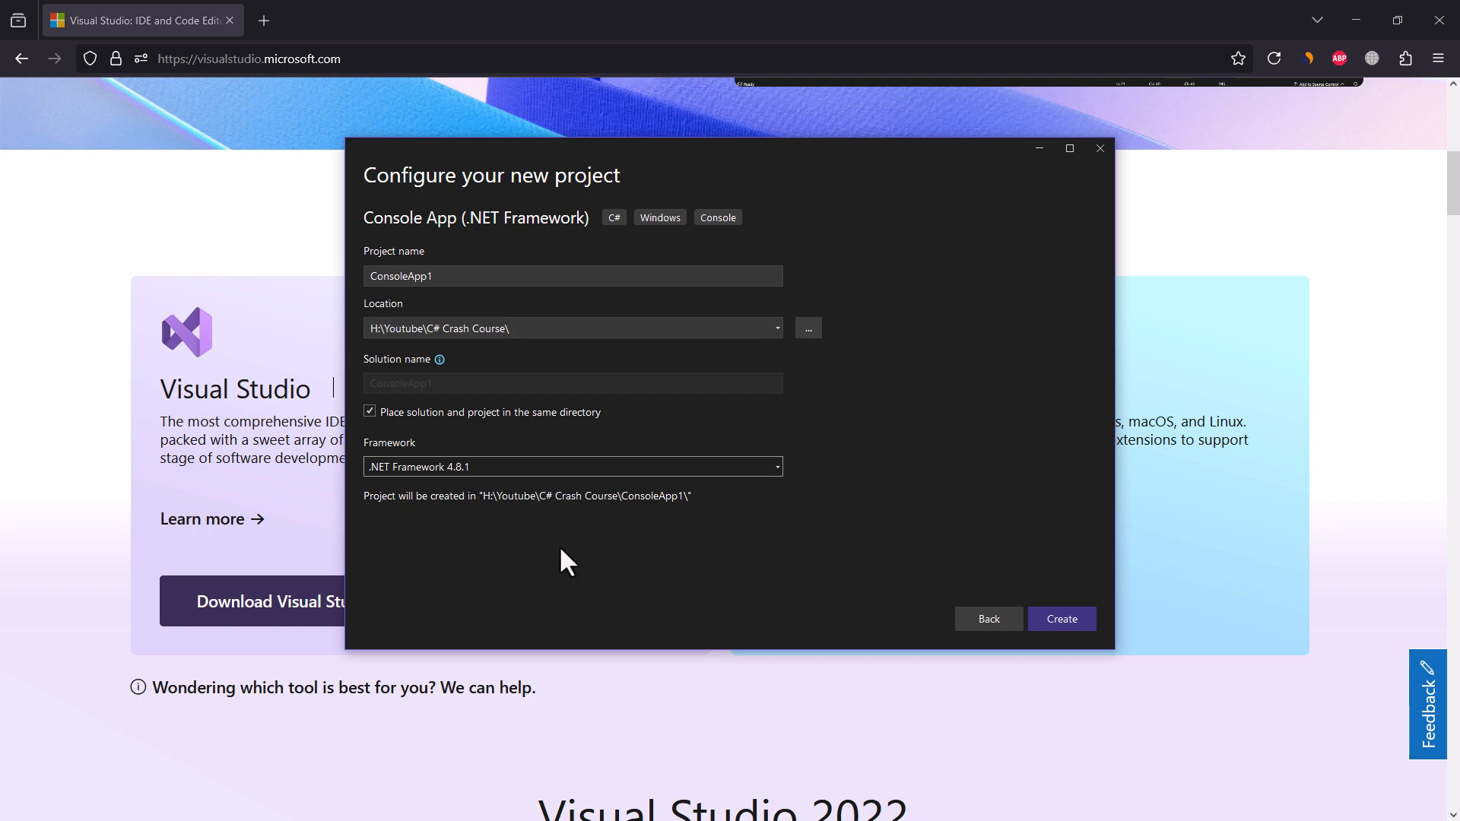
pyautogui.click(1061, 618)
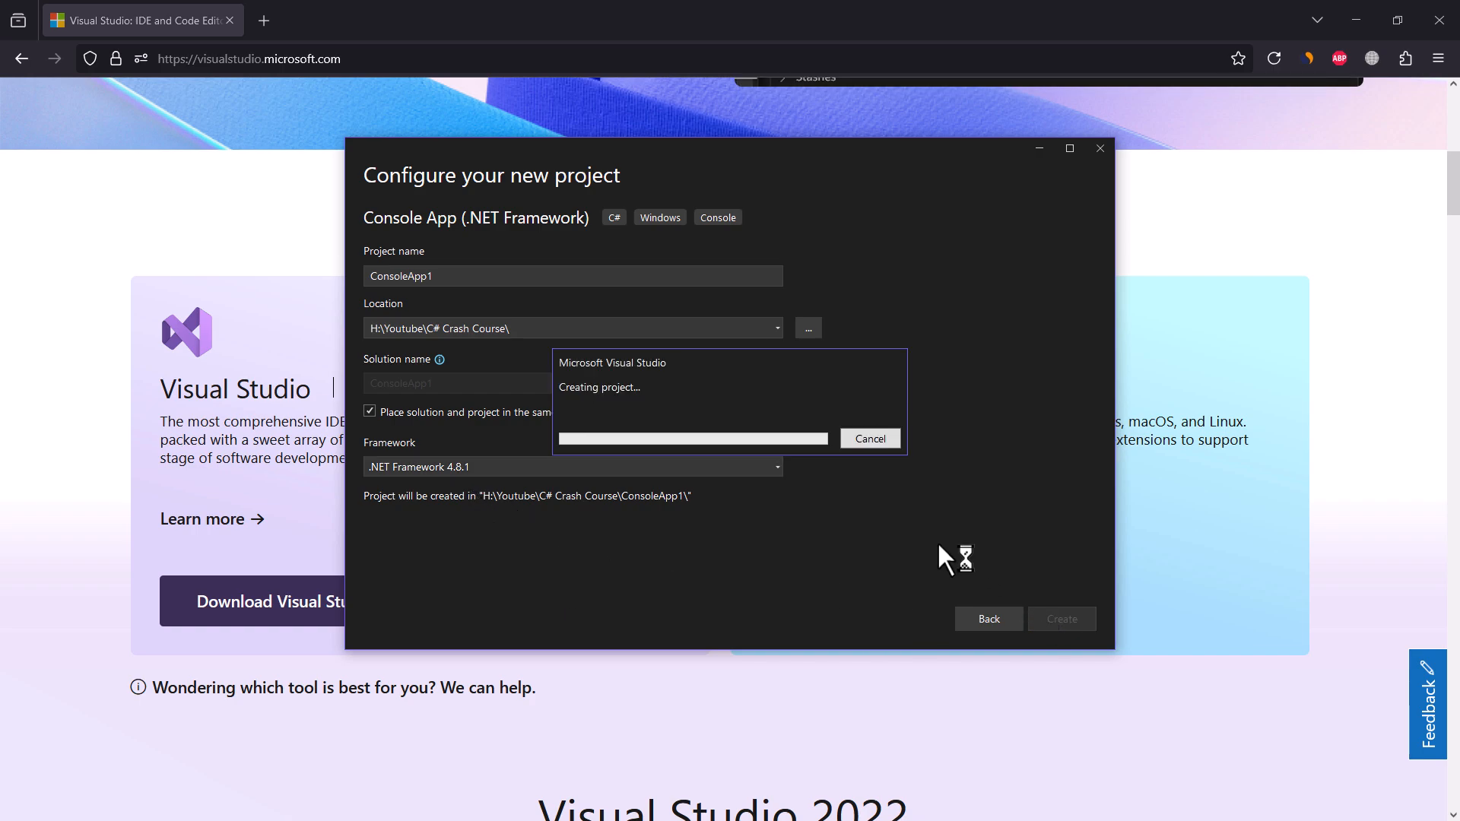
pyautogui.click(1061, 618)
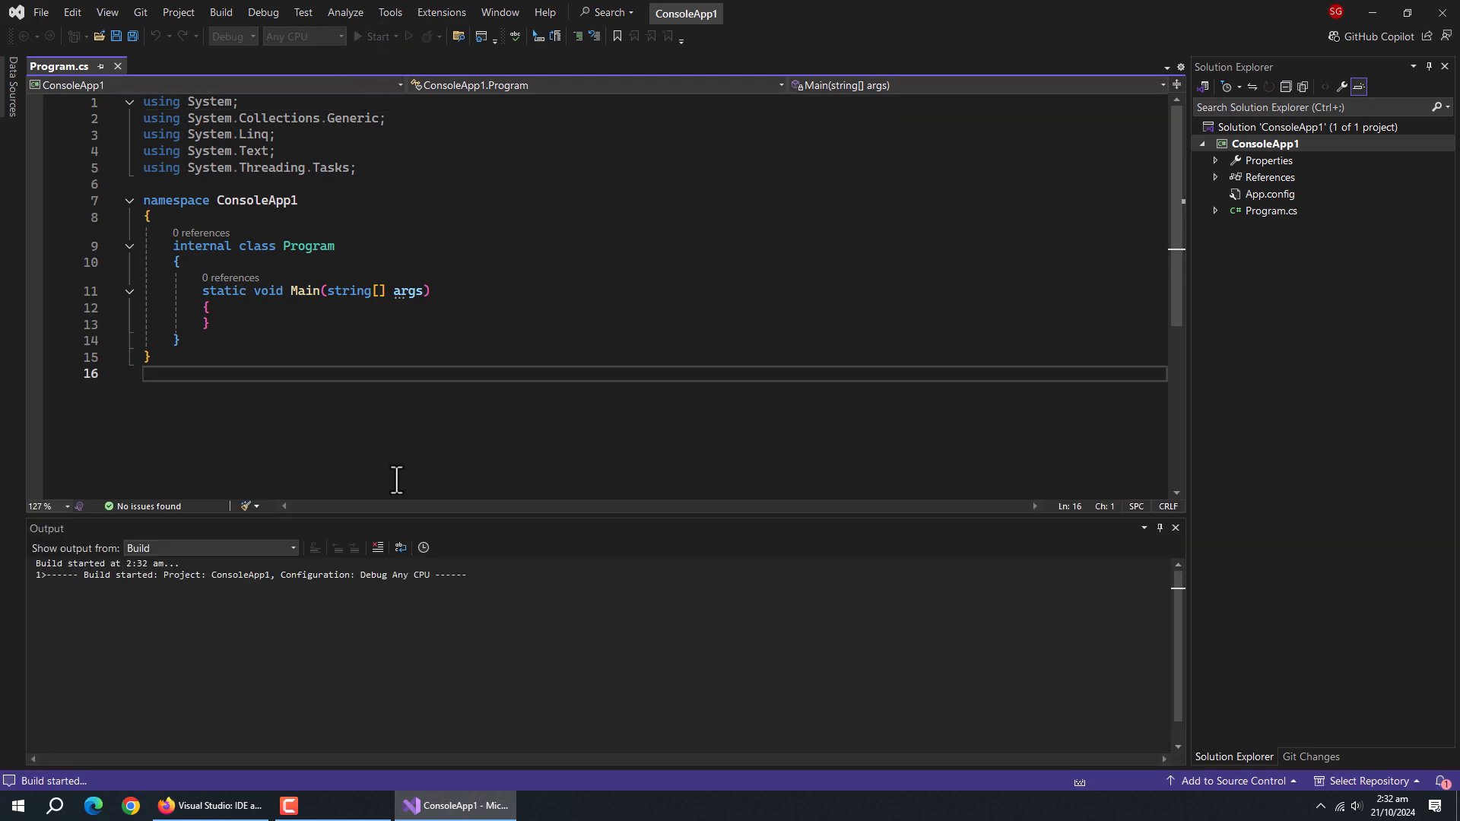
# Place the cursor inside Main in Program.cs on a new empty line.
pyautogui.click(374, 36)
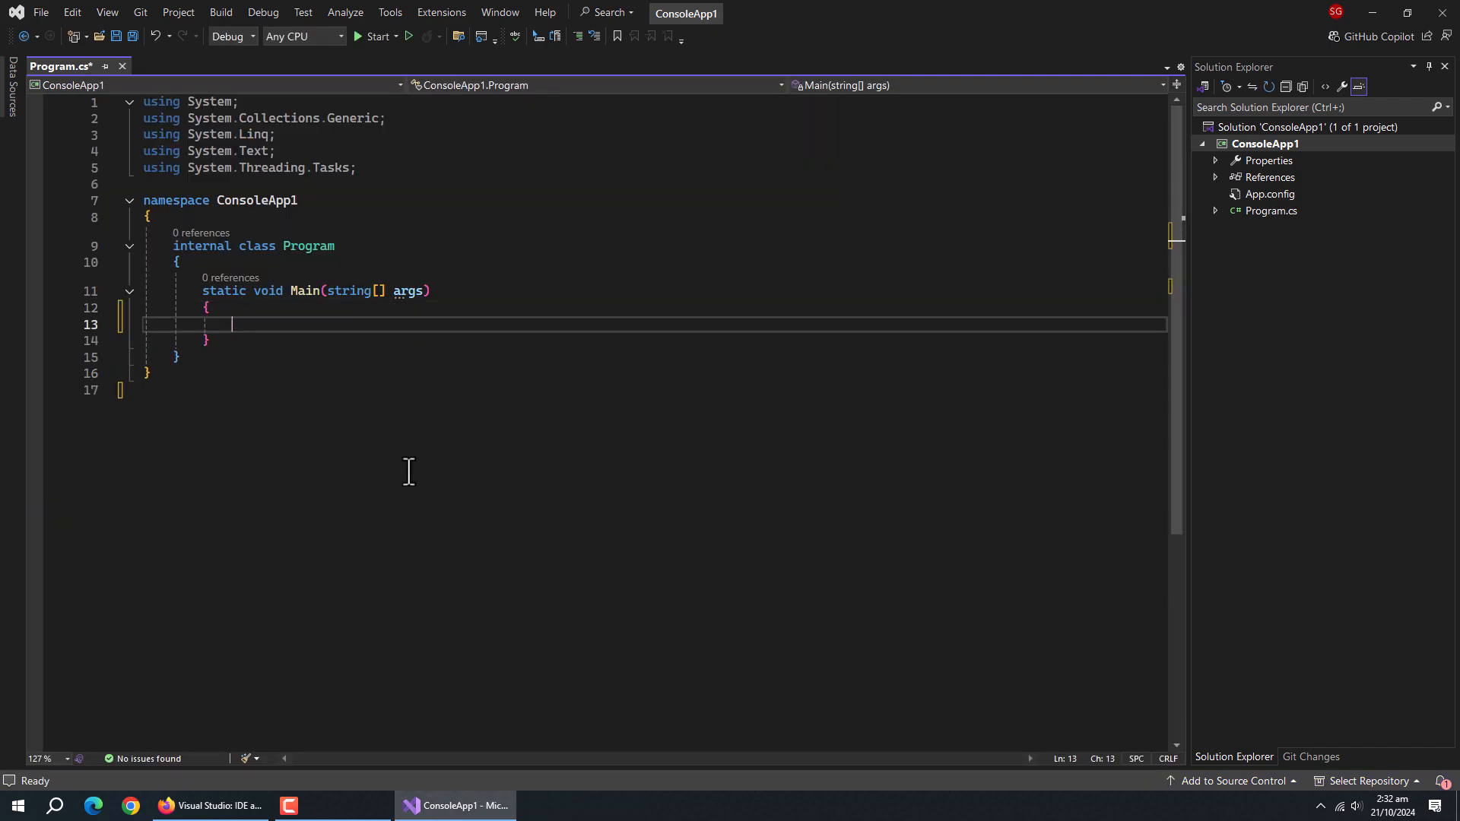
# Add Console.WriteLine("Hello World"); to Main and run the app, which exits with code 0.
pyautogui.write('Console.WriteLine("Hello")')
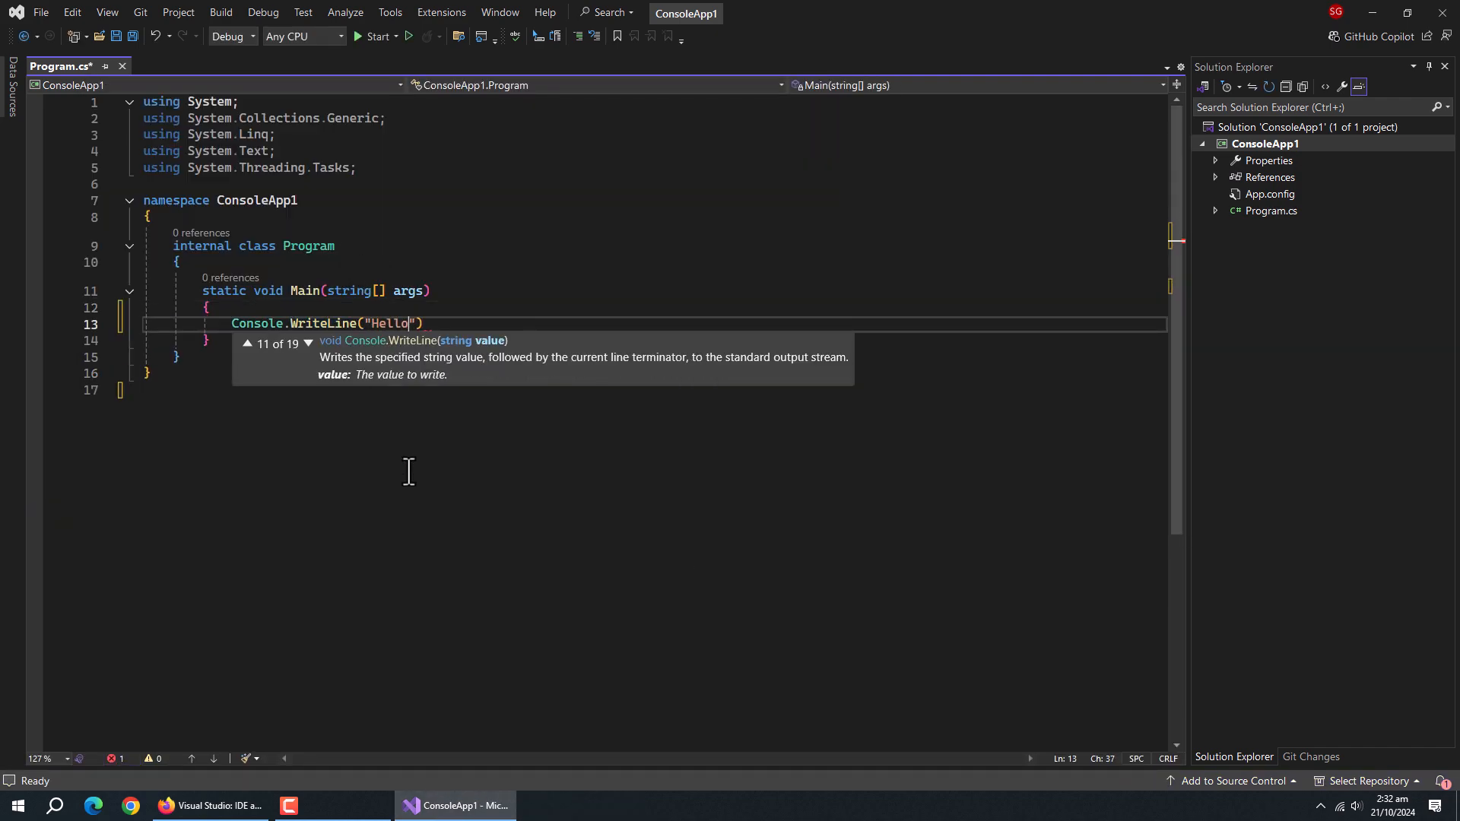
pyautogui.write('World");')
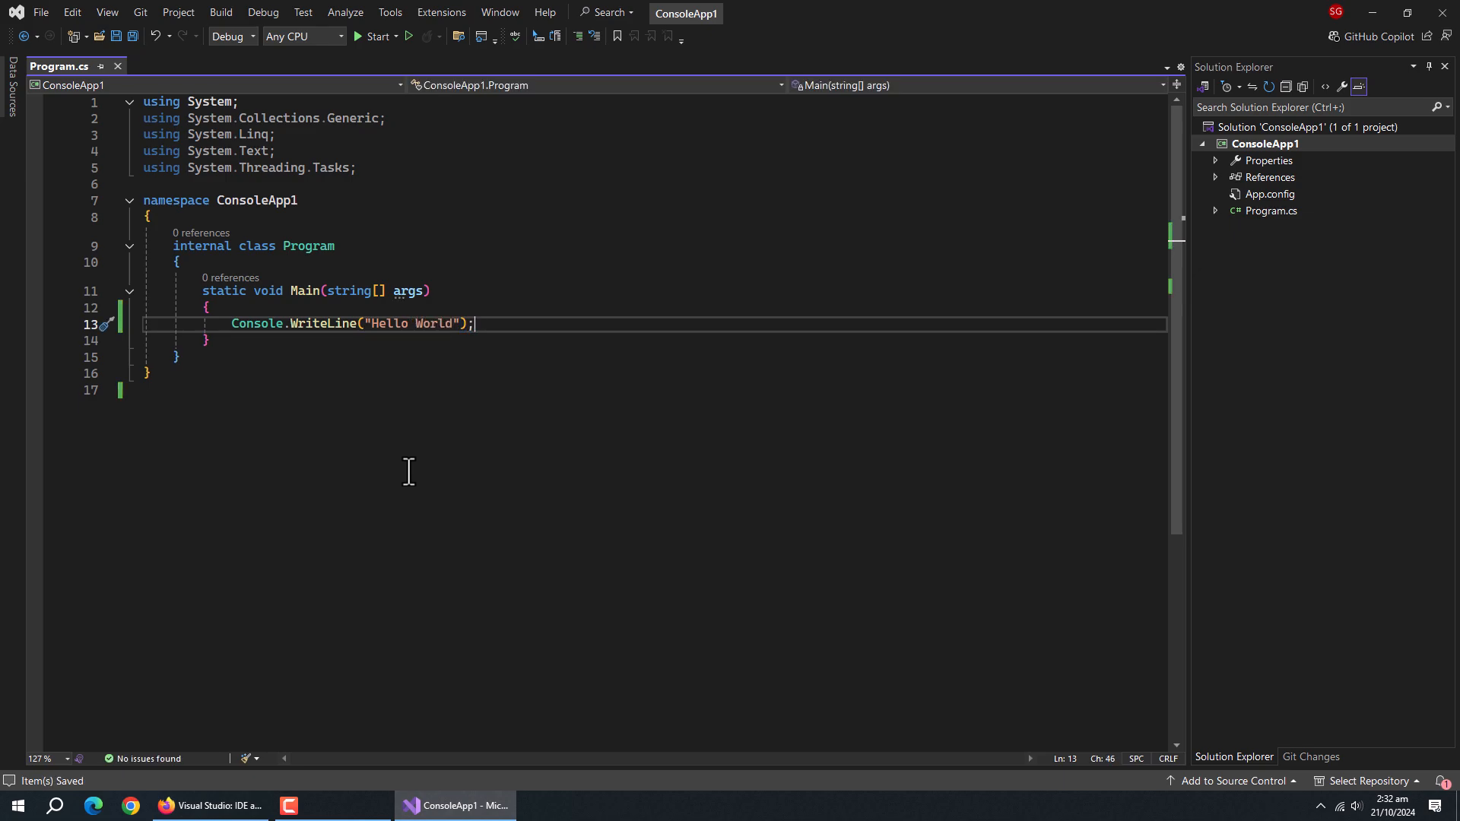
pyautogui.click(377, 36)
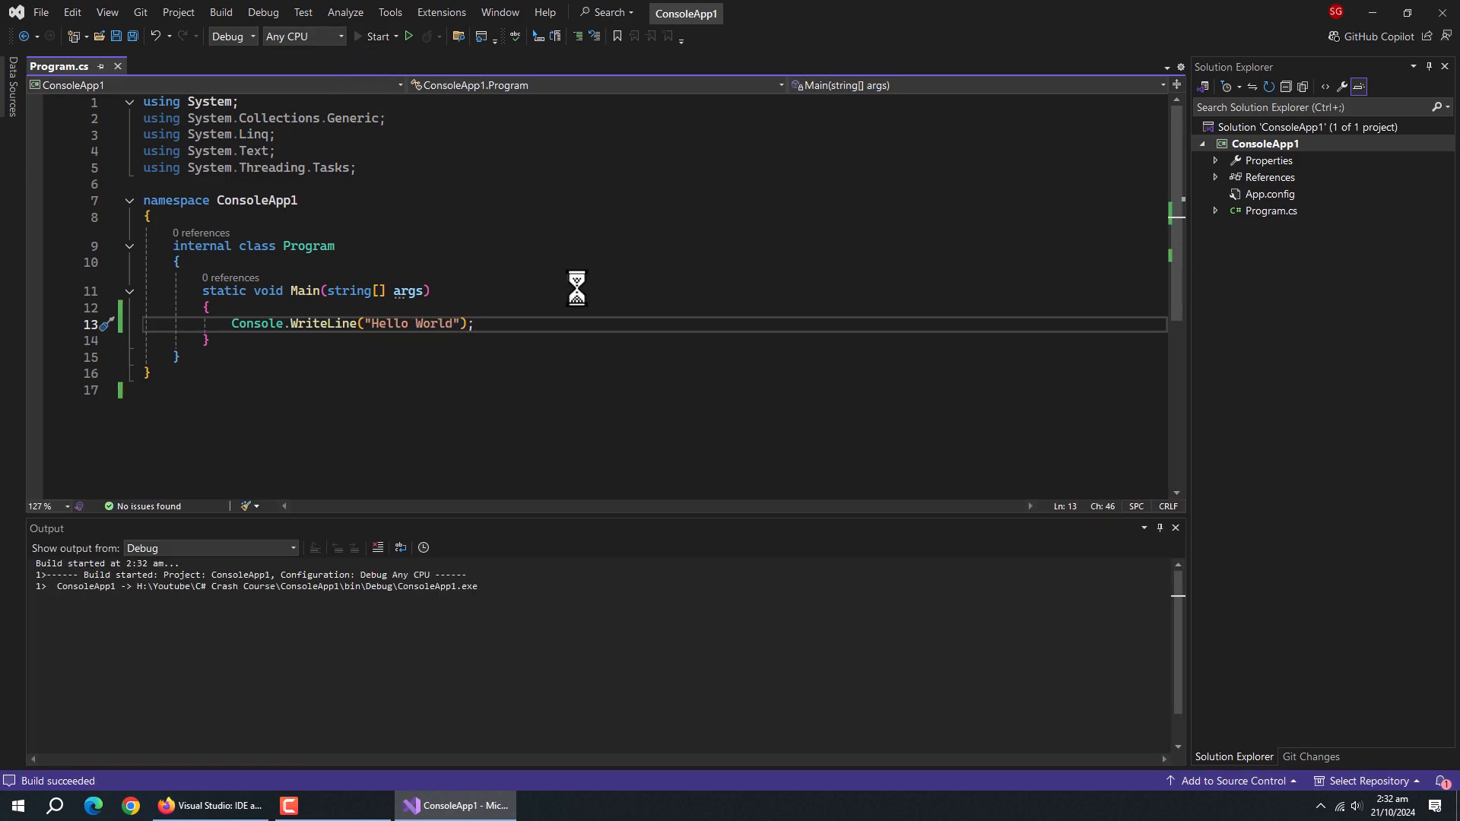
pyautogui.click(377, 37)
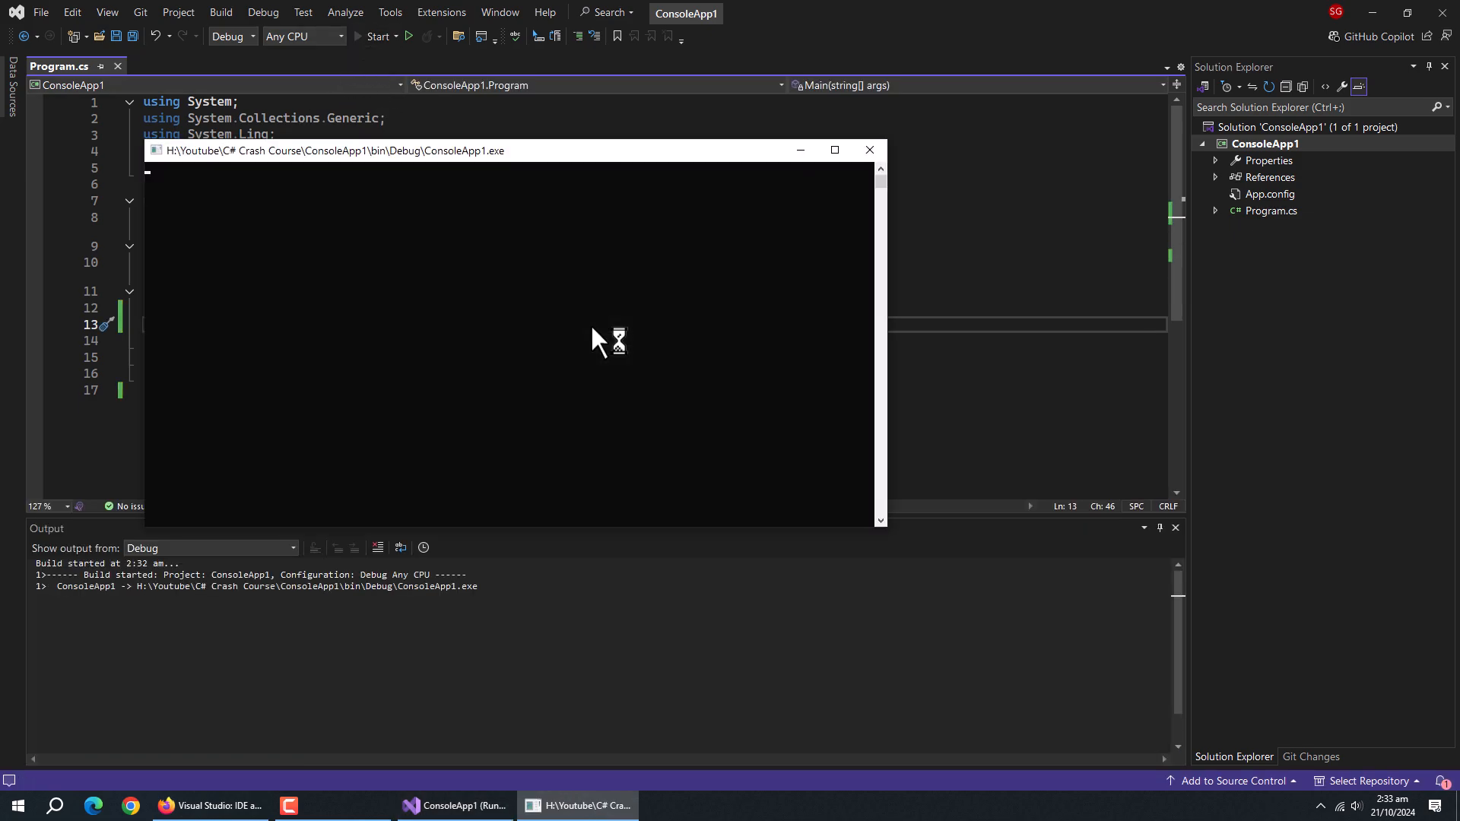
pyautogui.click(868, 149)
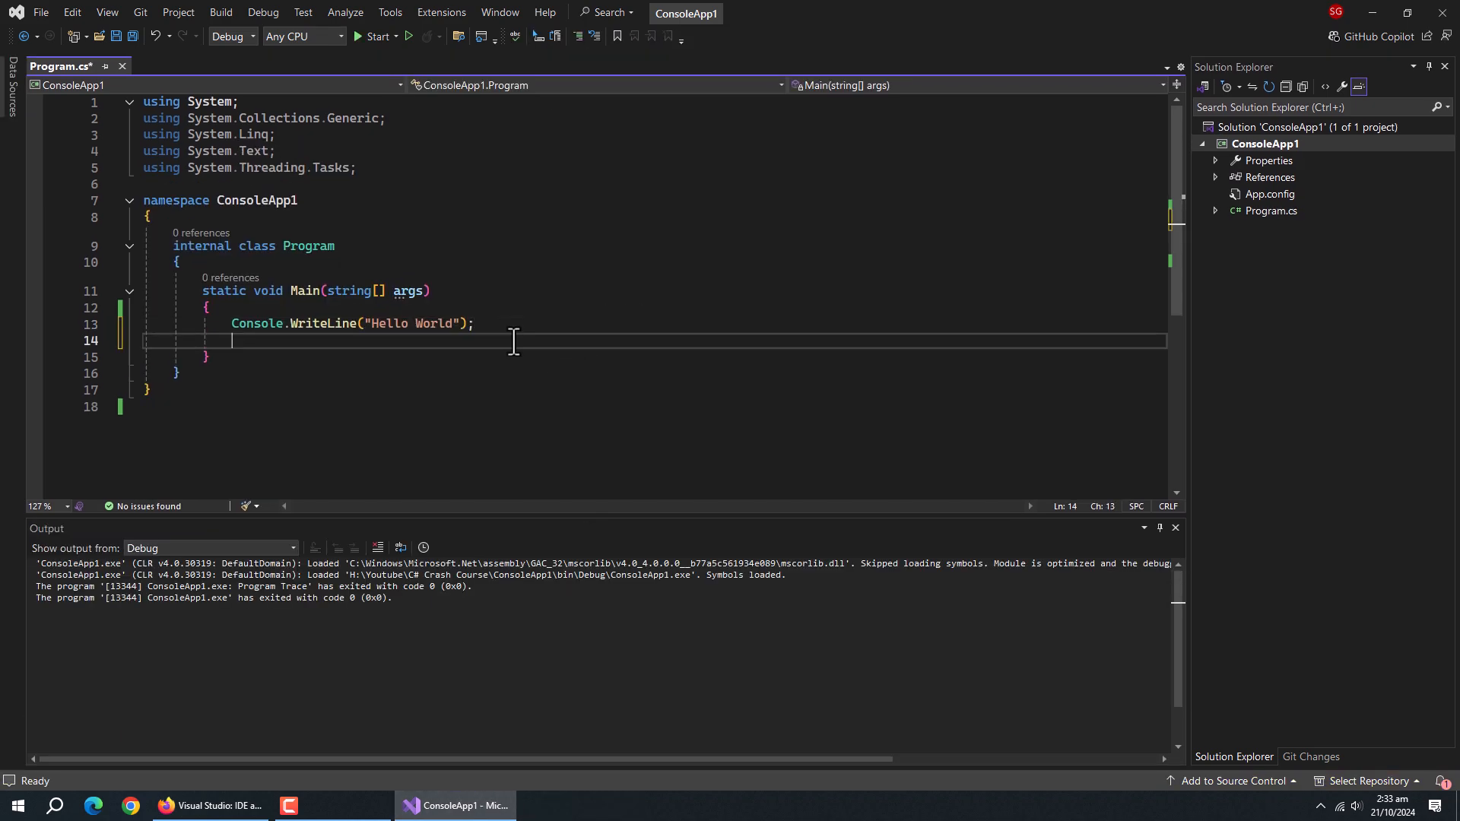
# Add Console.ReadKey() below WriteLine, rerun the app, and maximize the console showing Hello World.
pyautogui.write('Console.WriteLine(')
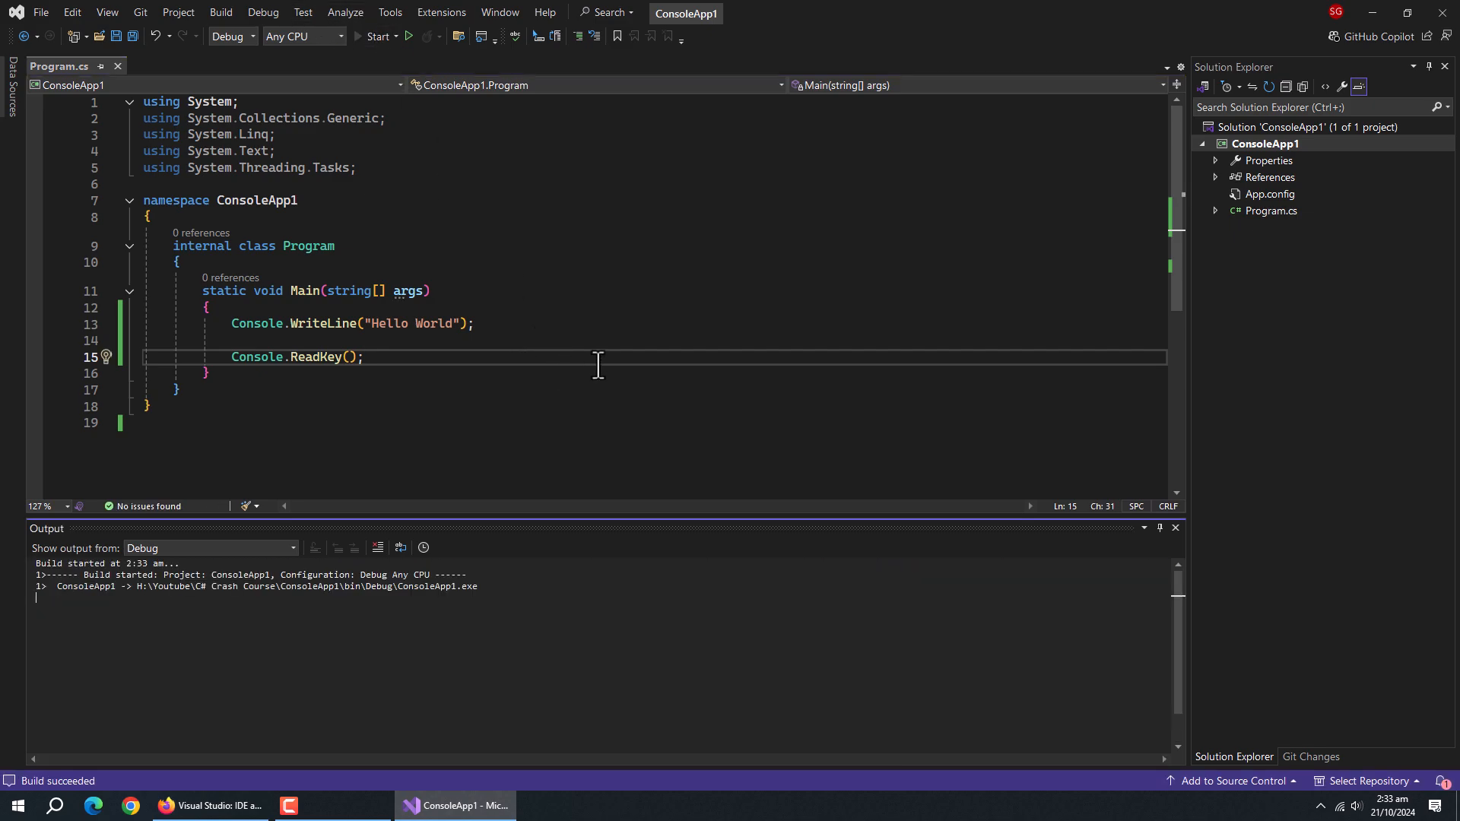
pyautogui.click(376, 36)
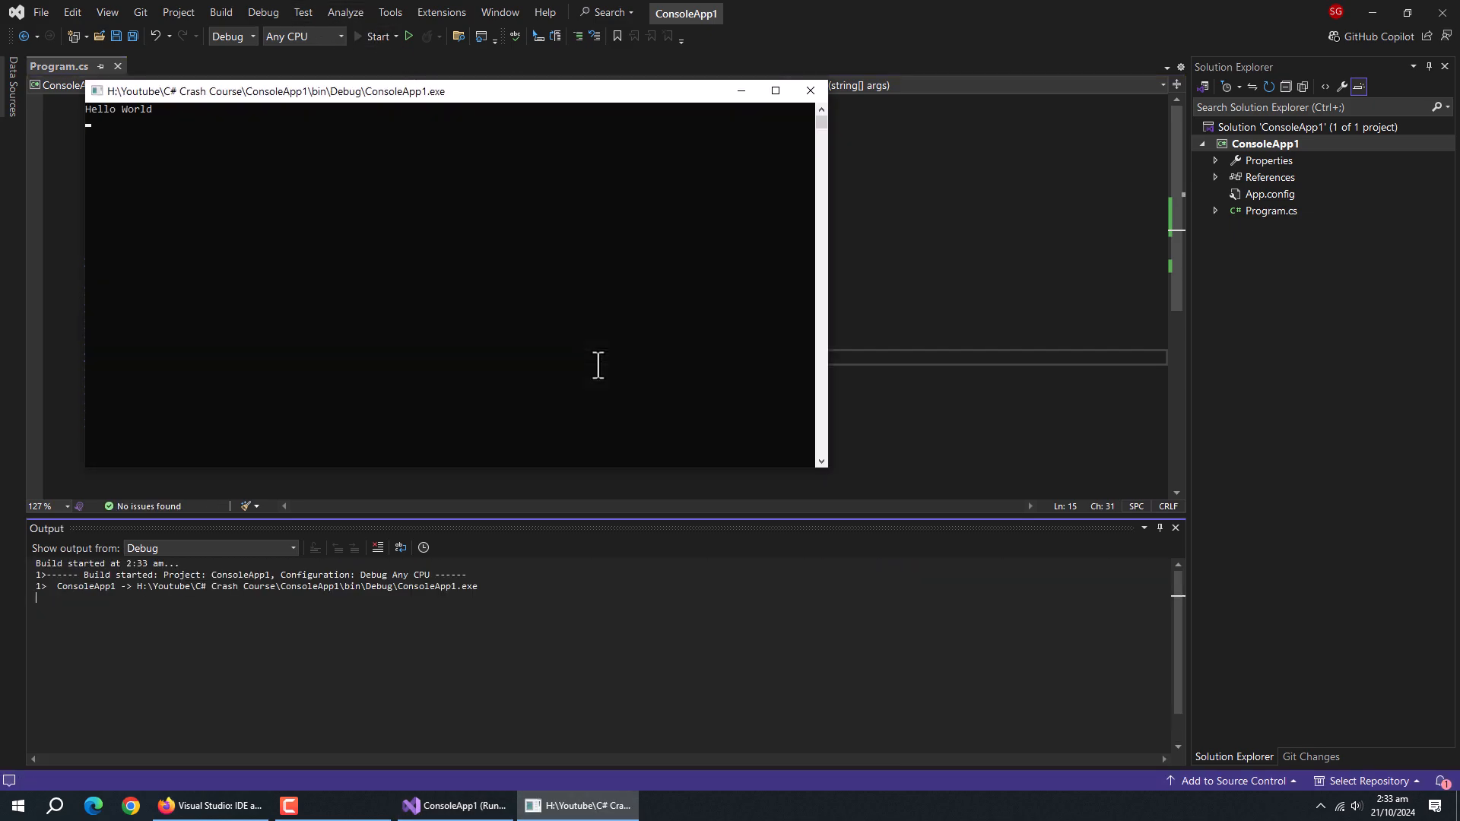
pyautogui.click(376, 36)
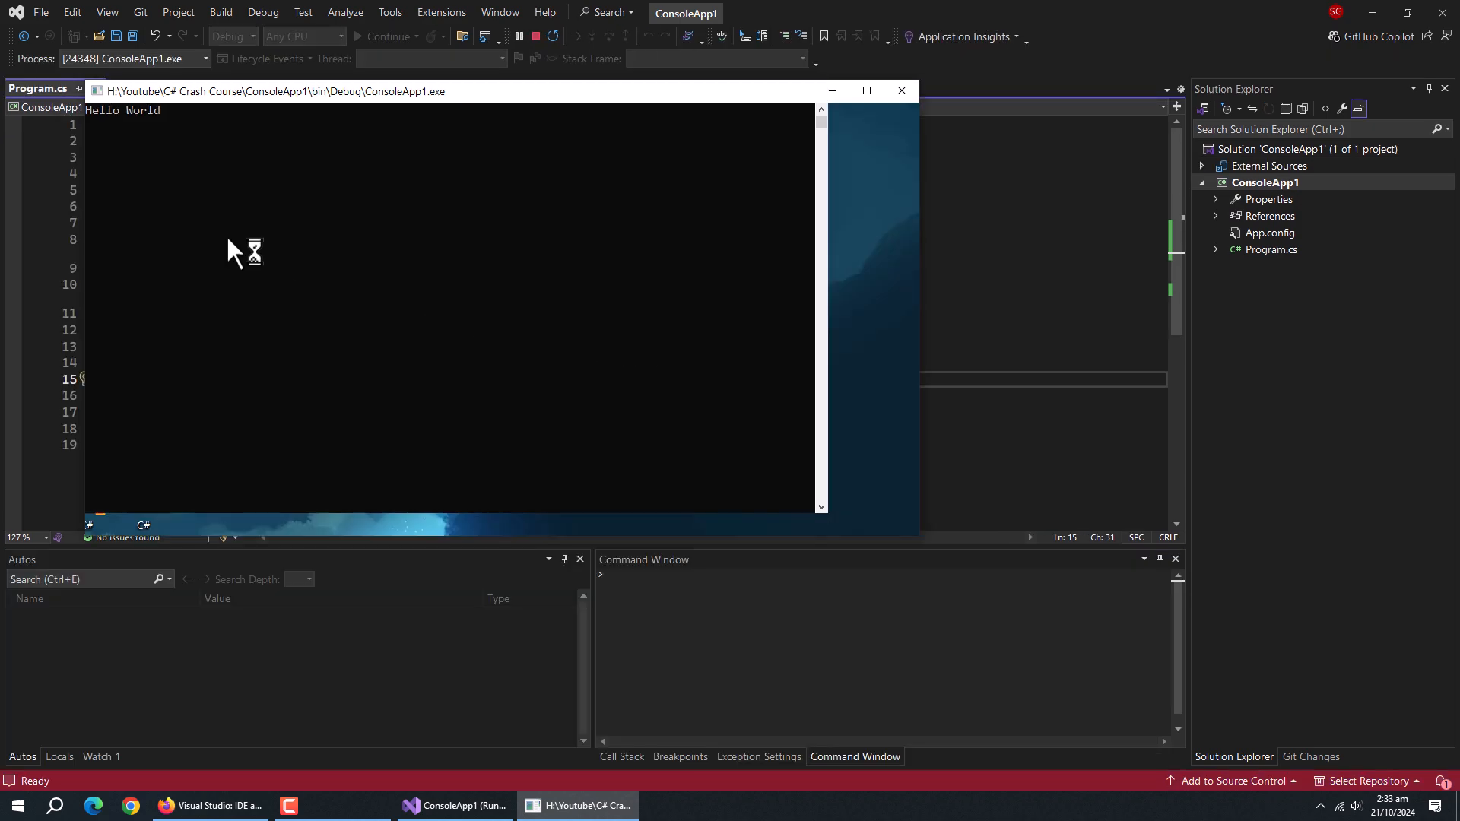
pyautogui.click(865, 91)
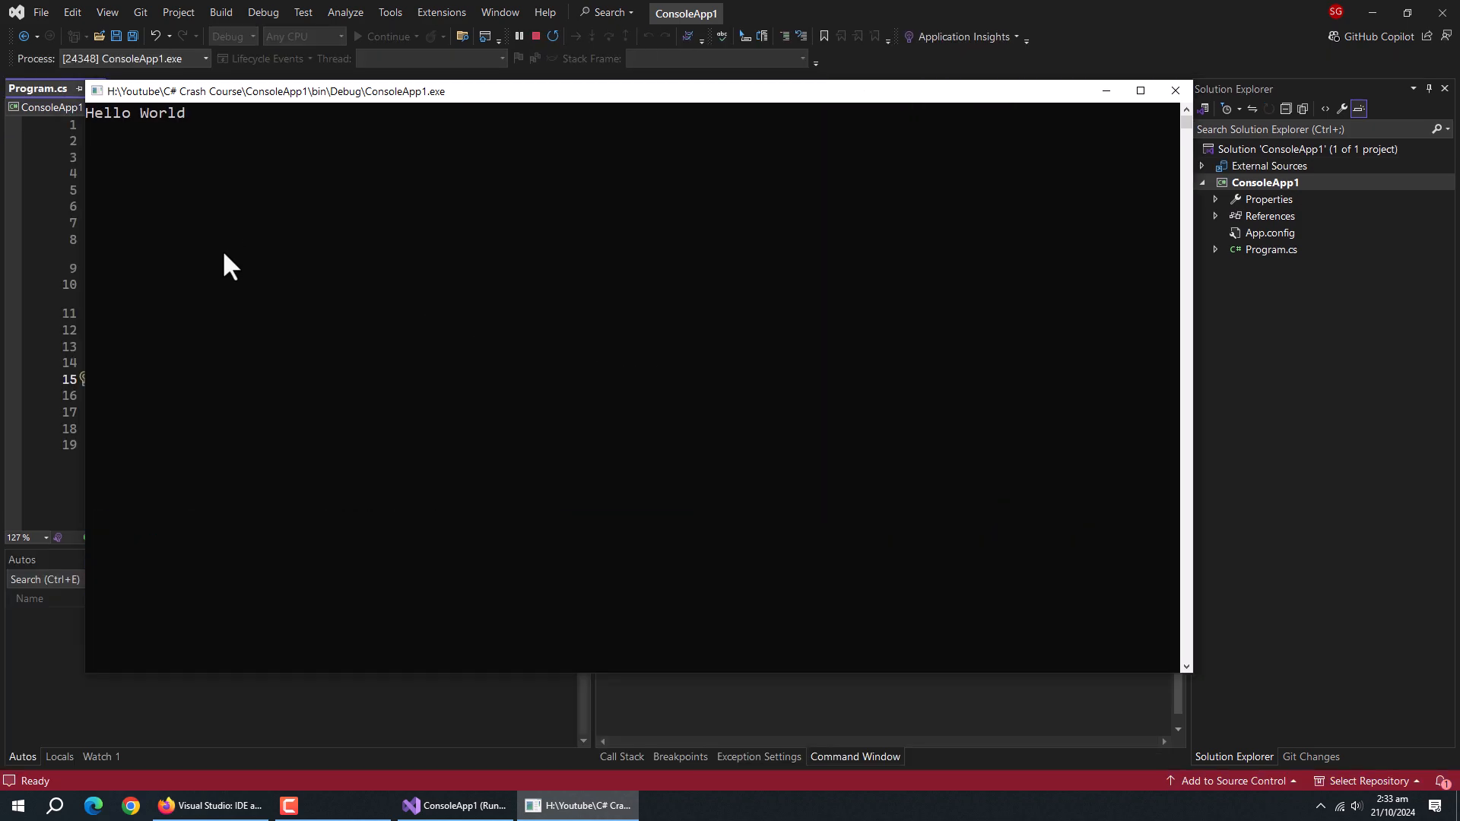